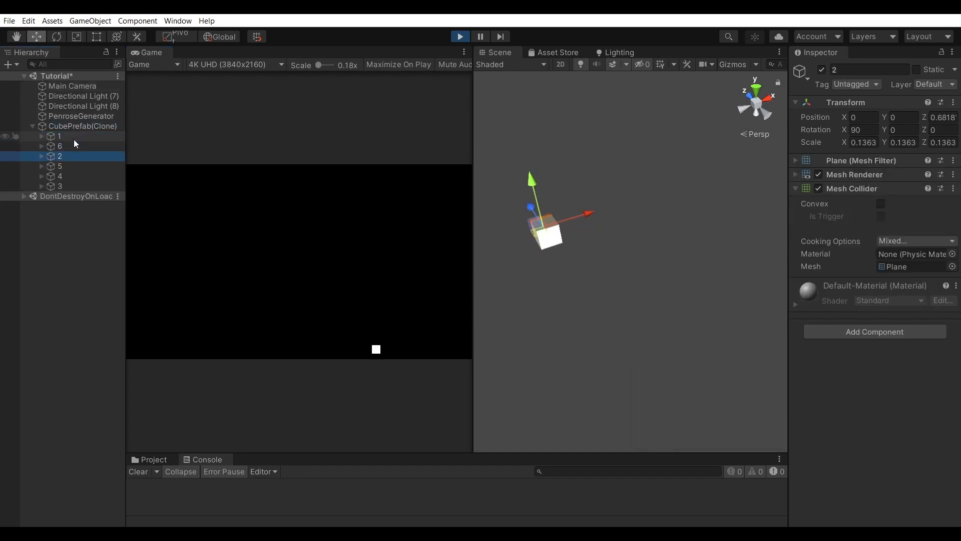
Switch the Main Camera's projection between Orthographic and Perspective to compare views of the cube.
click(72, 86)
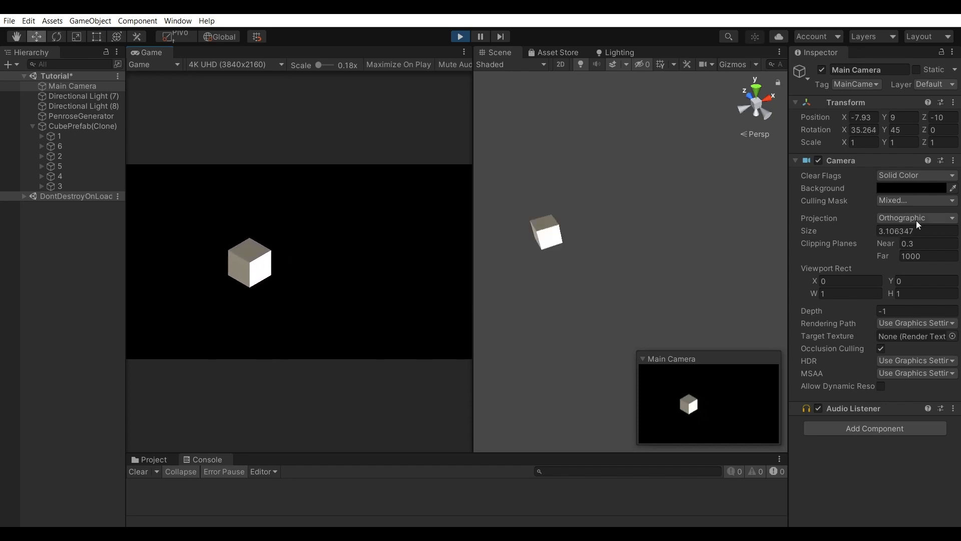
click(914, 218)
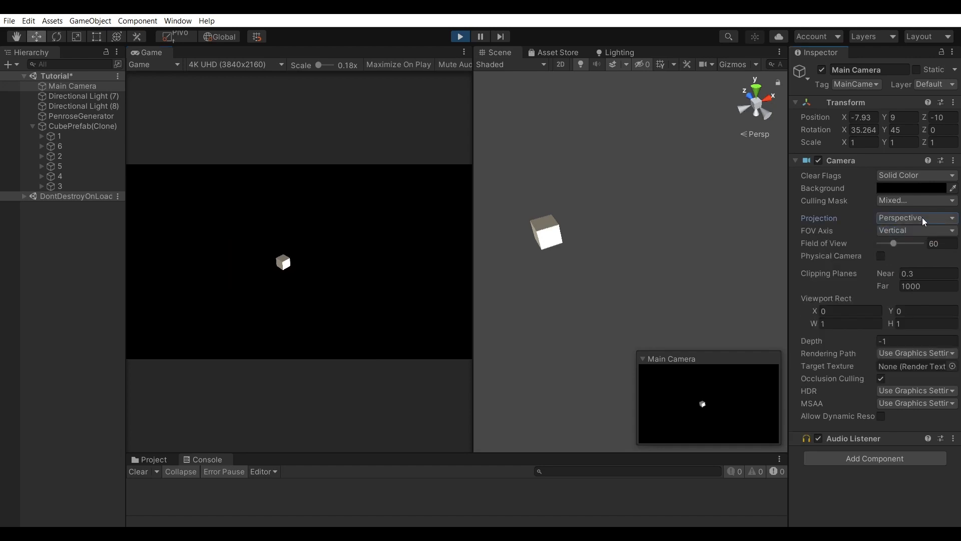
click(913, 217)
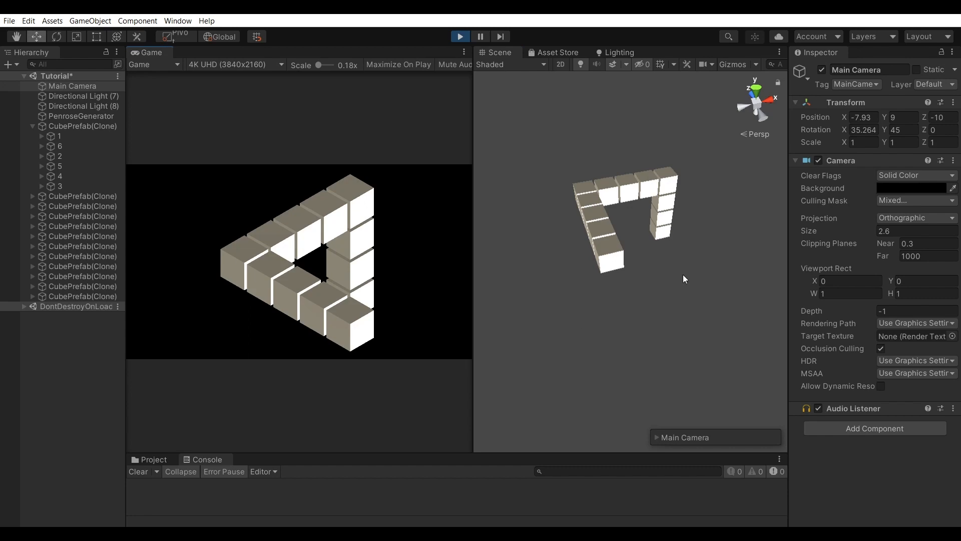
mouse_move(368, 341)
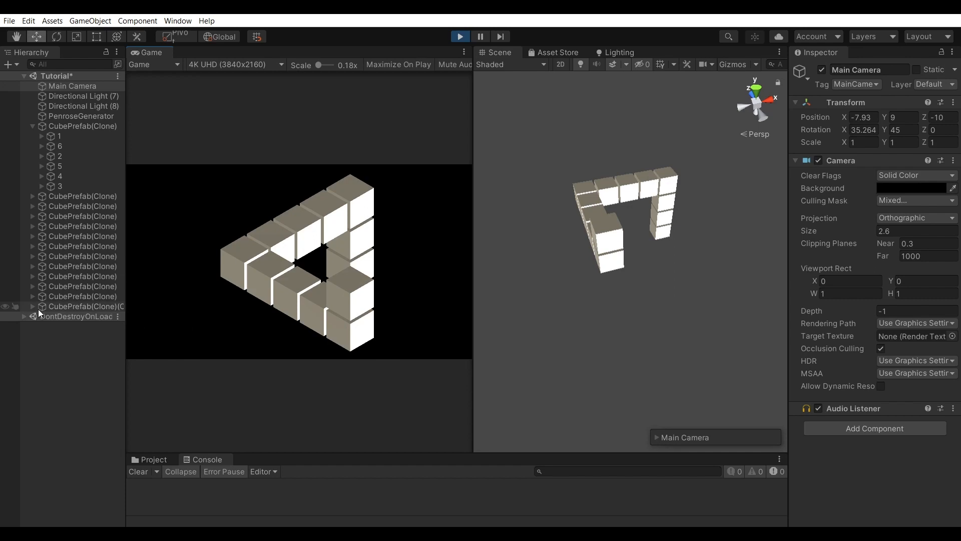
Select the newly added cube clone group in the Hierarchy.
click(86, 306)
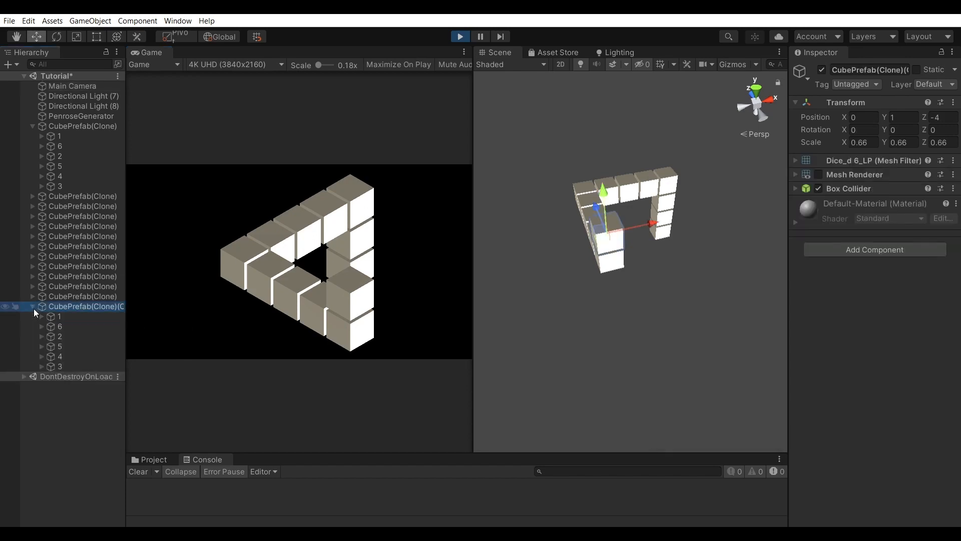